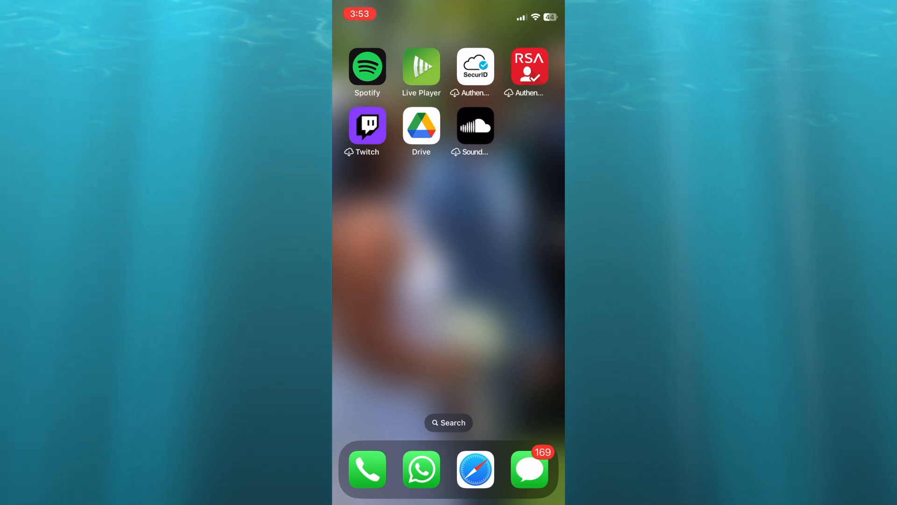
Step: Launch Google Drive from the Home Screen and bring up the New menu
left_click(422, 125)
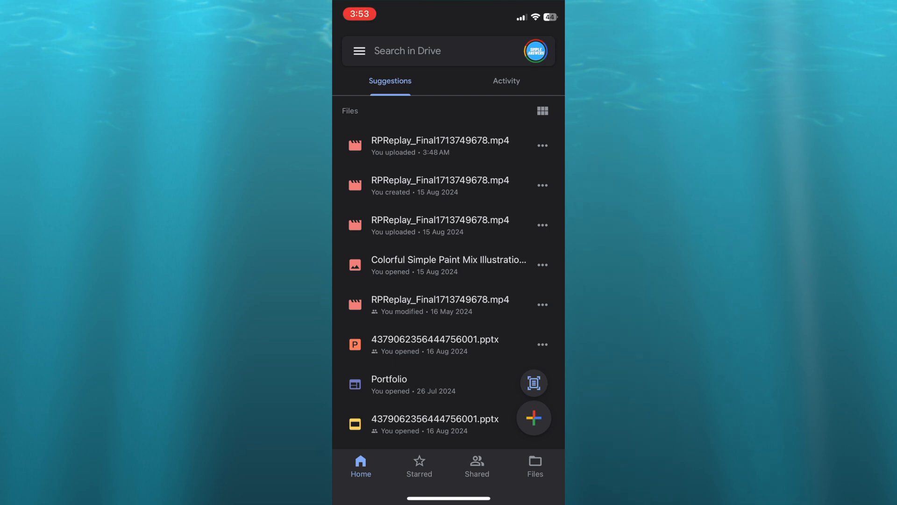
left_click(534, 417)
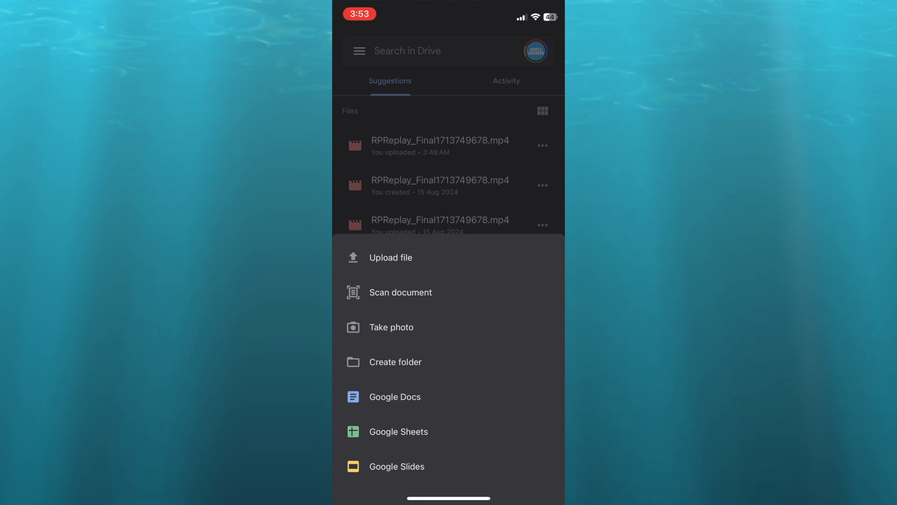
Step: Create a new folder named 'Test' in My Drive
left_click(394, 361)
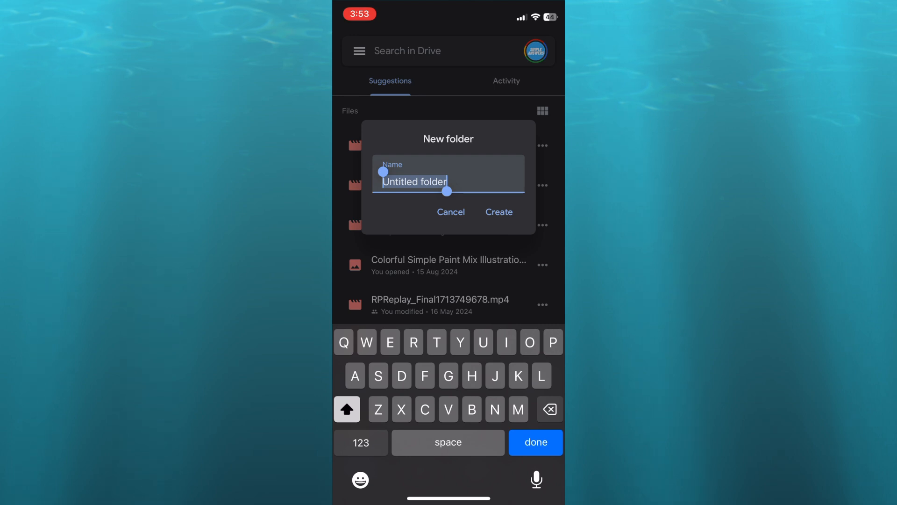
type("Tes")
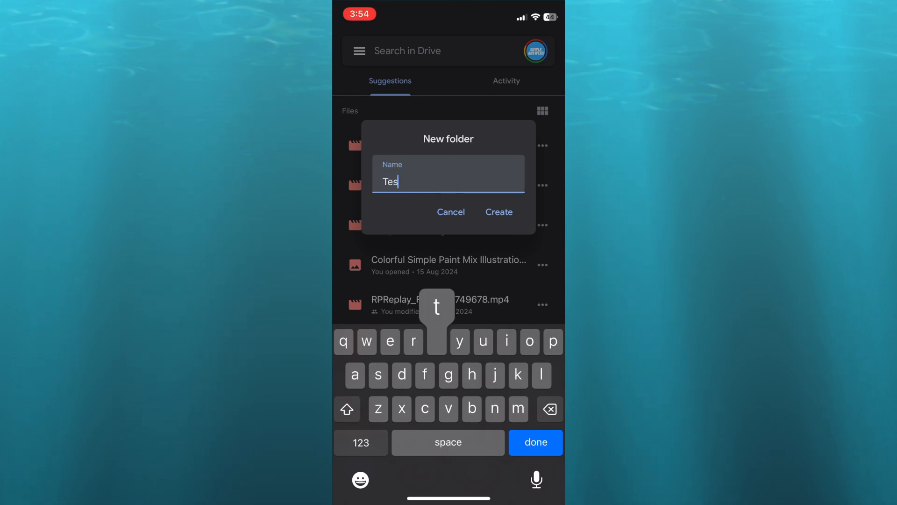
left_click(498, 213)
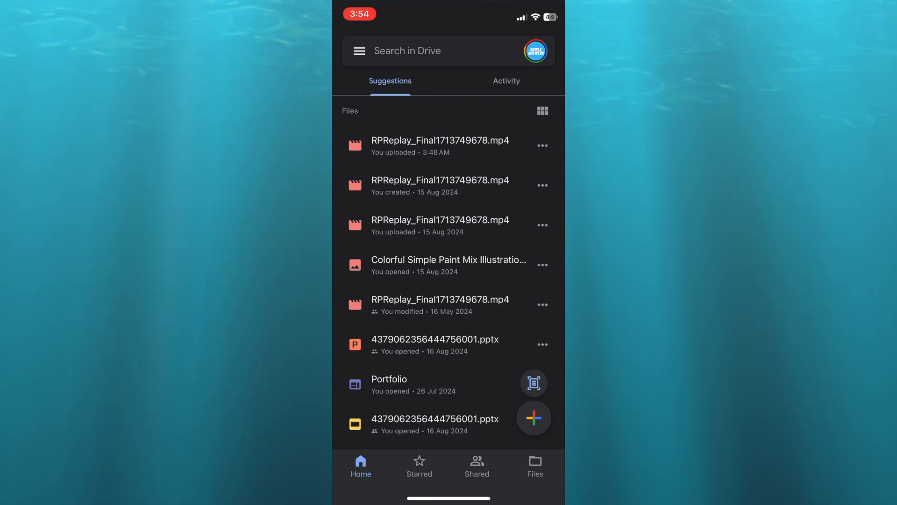
Step: Open the Test folder from the Files list and bring up the upload source choices
left_click(535, 464)
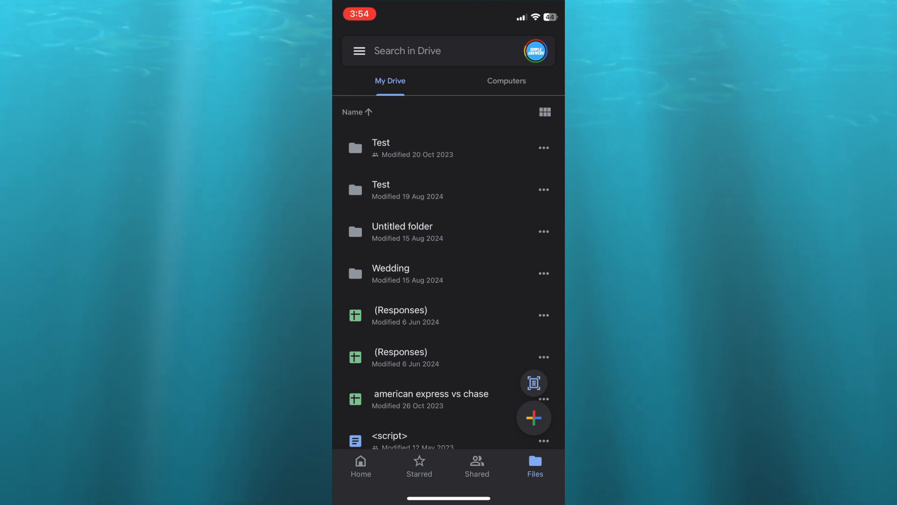
left_click(381, 148)
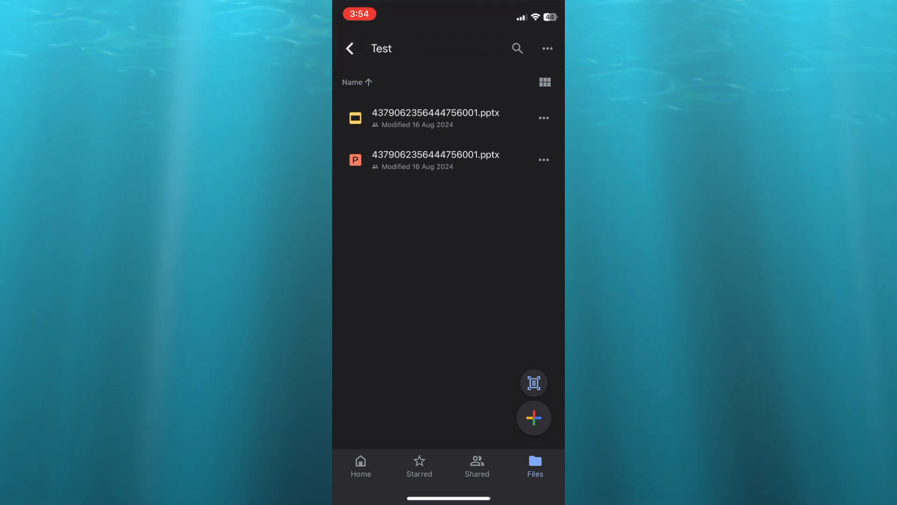
left_click(532, 418)
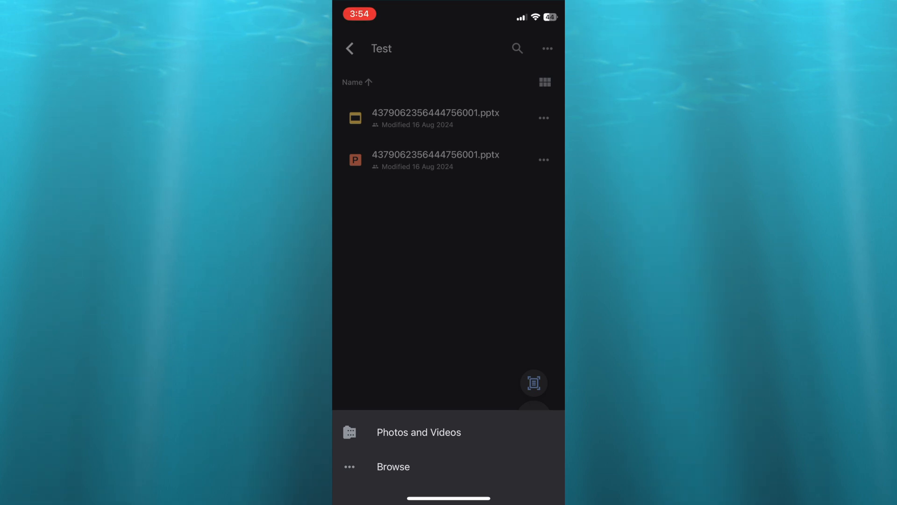
Step: Upload the first 21-second video from Photos and Videos into the Test folder
left_click(419, 432)
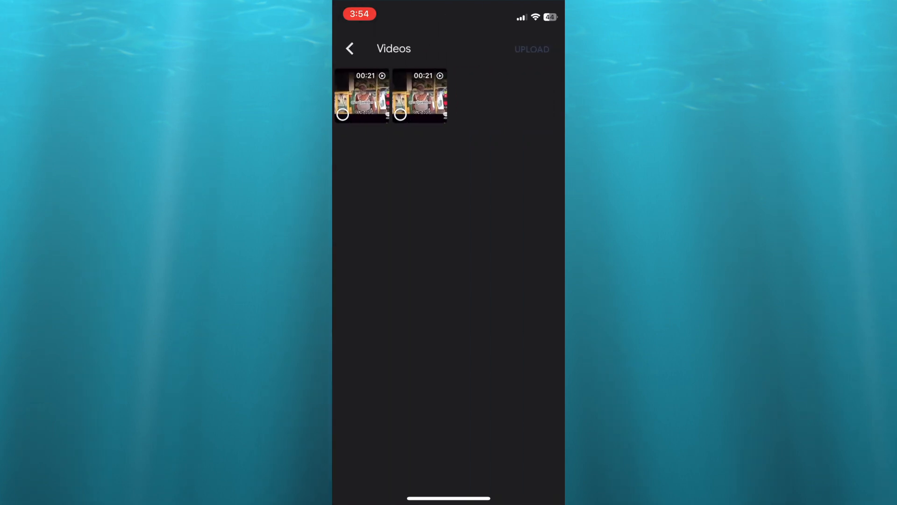
left_click(361, 96)
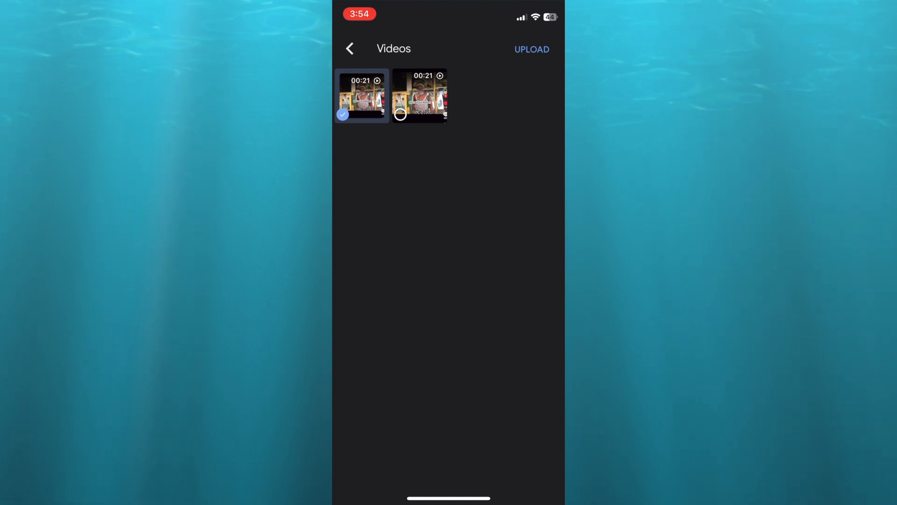
left_click(531, 50)
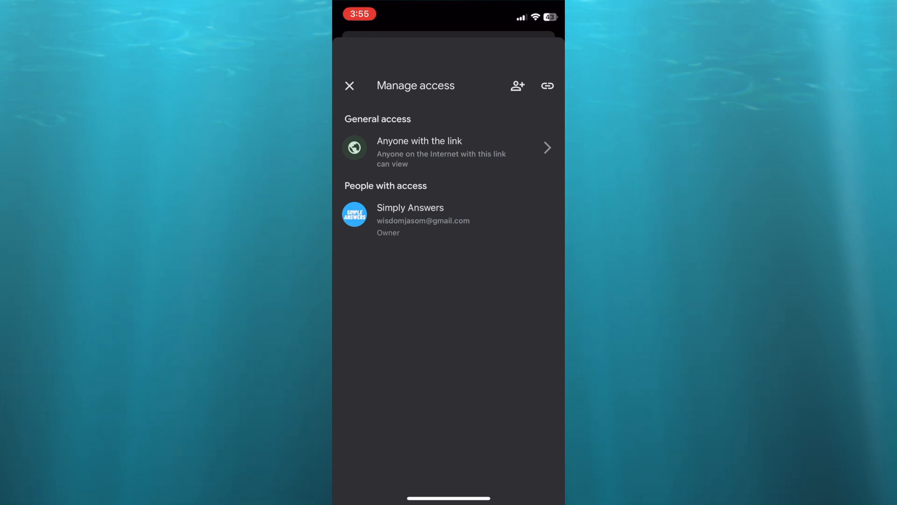
left_click(447, 148)
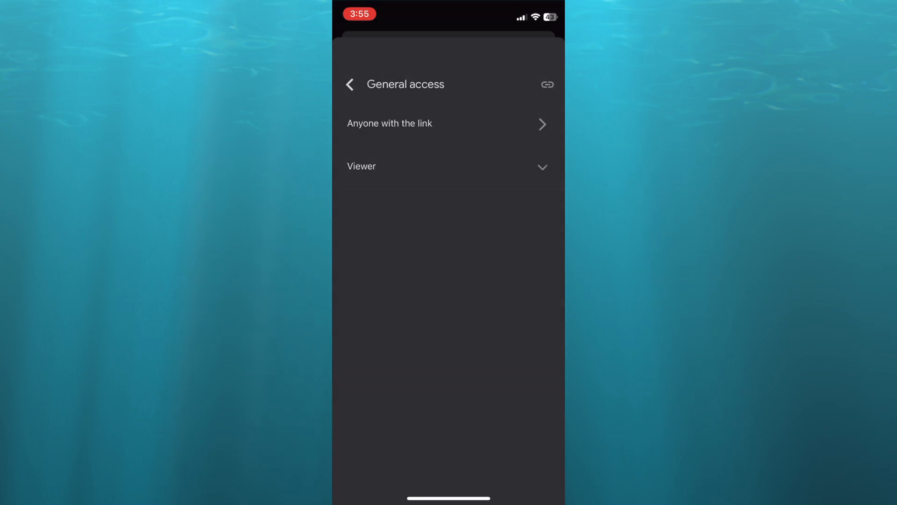
left_click(350, 84)
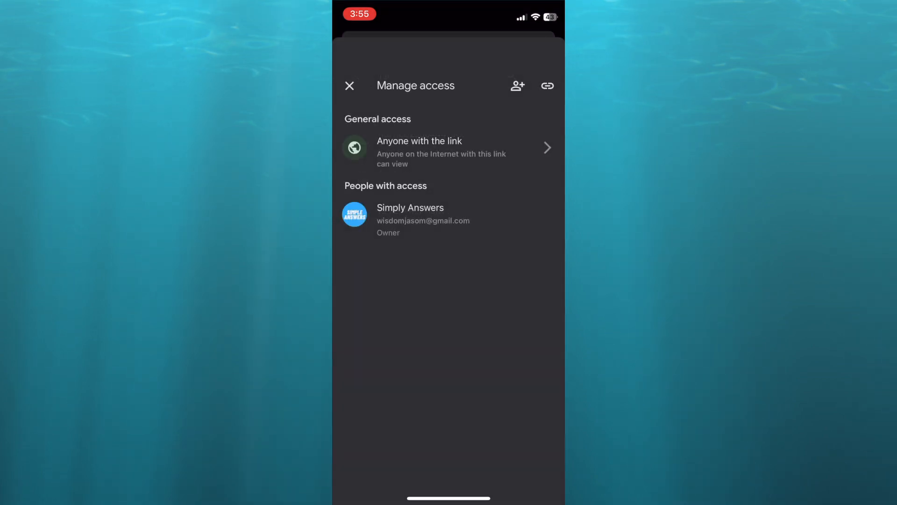
Step: Close Manage access and return from the Test folder to My Drive
left_click(547, 85)
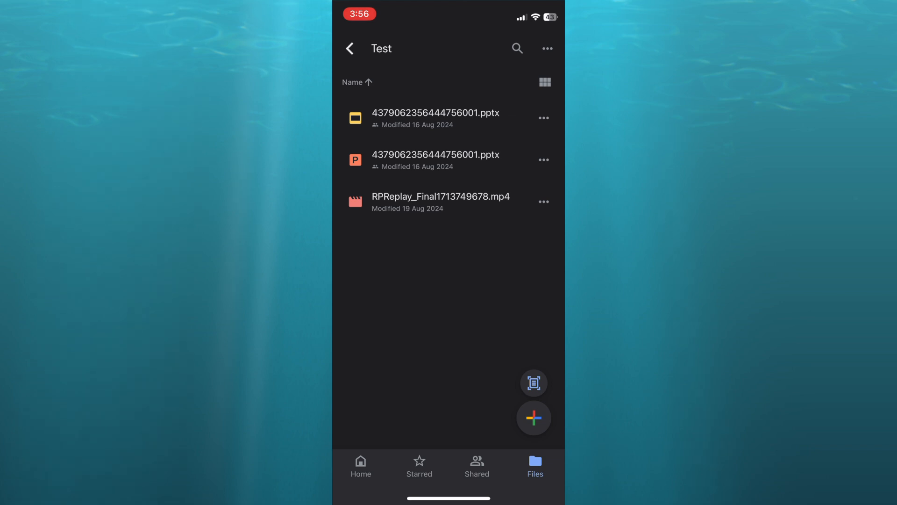
left_click(350, 48)
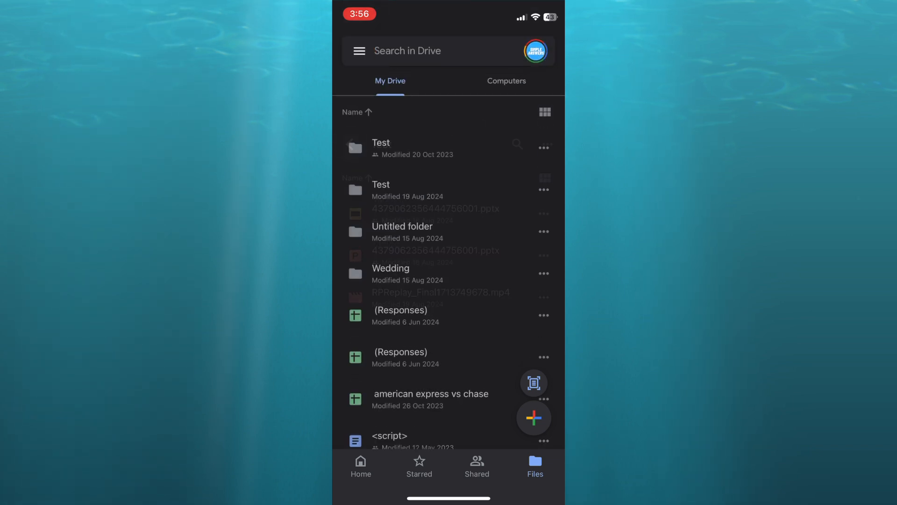